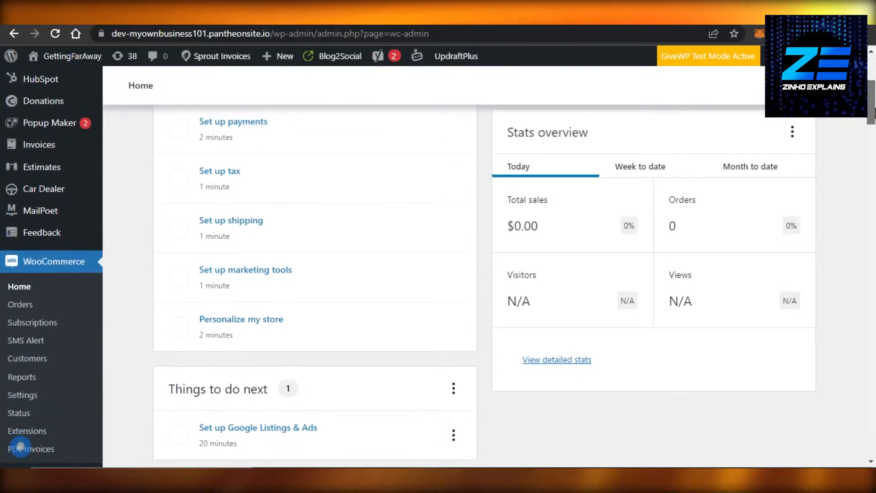
Scroll the admin sidebar to reach the Plugins menu and its submenu.
scroll("up", 3)
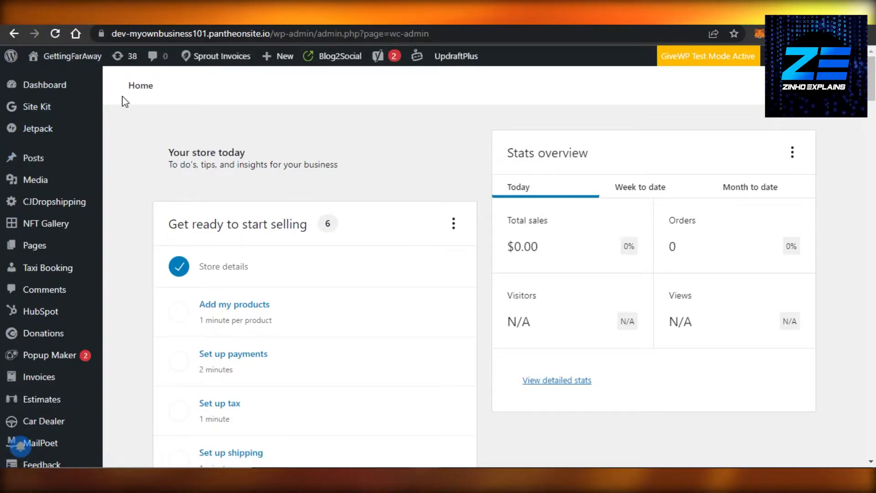
mouse_move(36, 311)
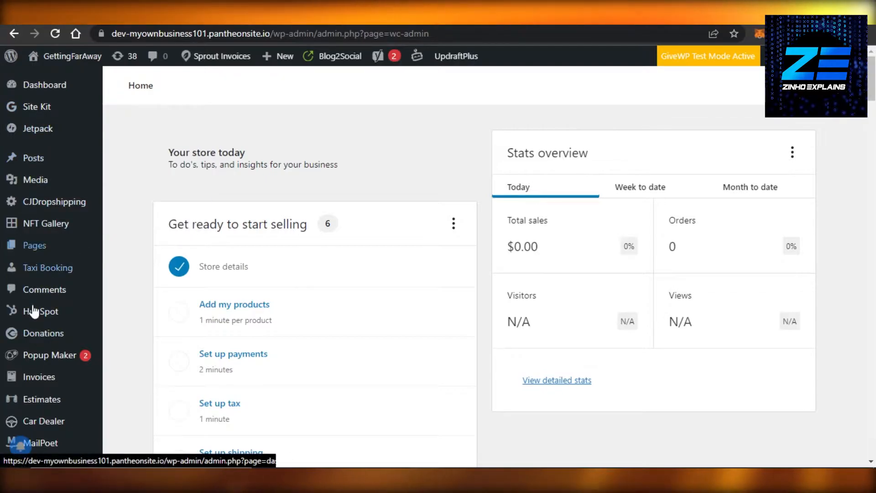
mouse_move(242, 182)
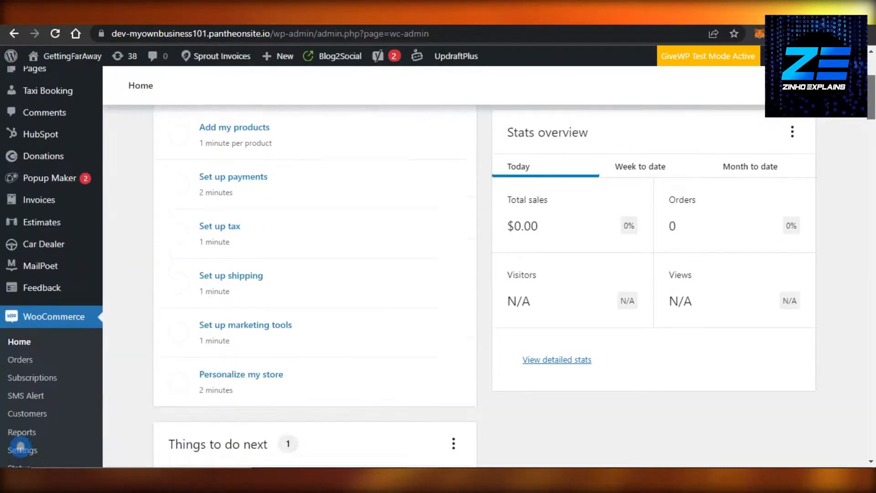
scroll("down", 3)
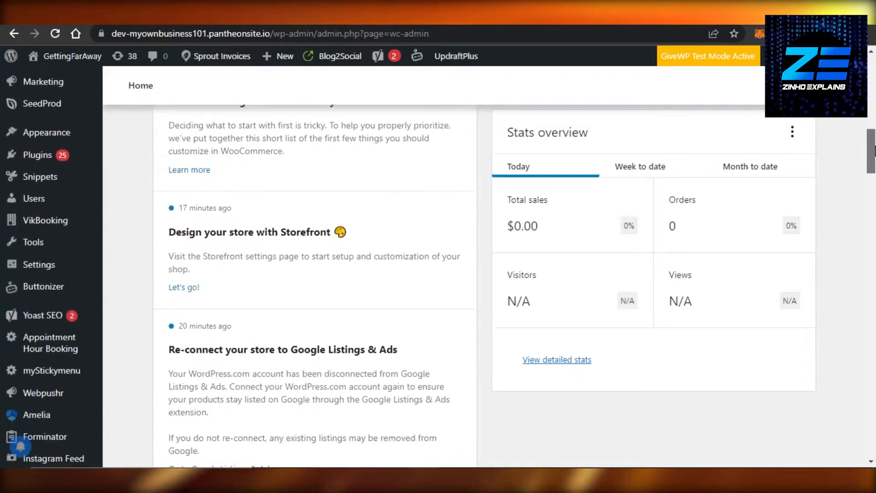
scroll("down", 3)
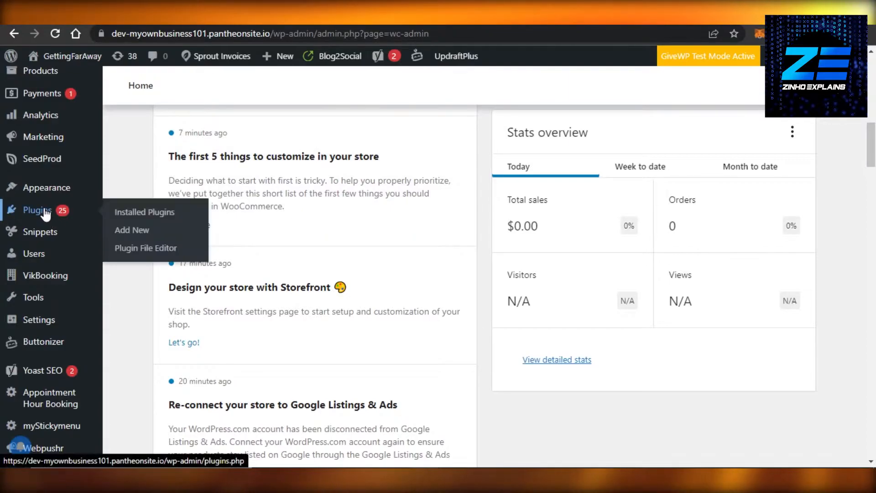
Search the Add Plugins directory for "multiple currencies", listing CURCY first.
left_click(132, 230)
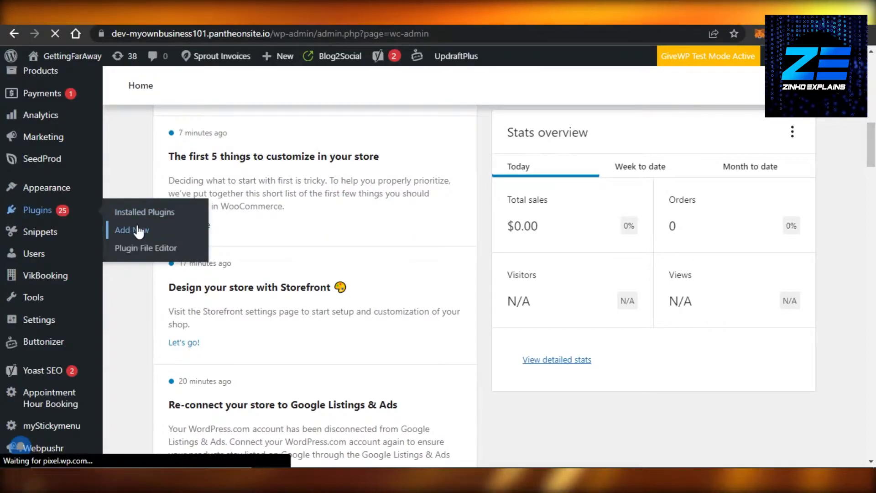
left_click(130, 229)
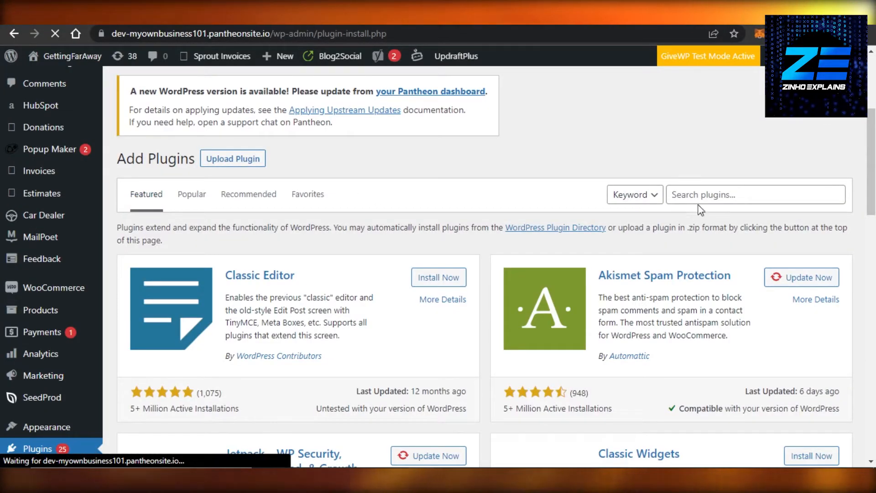
type("mul")
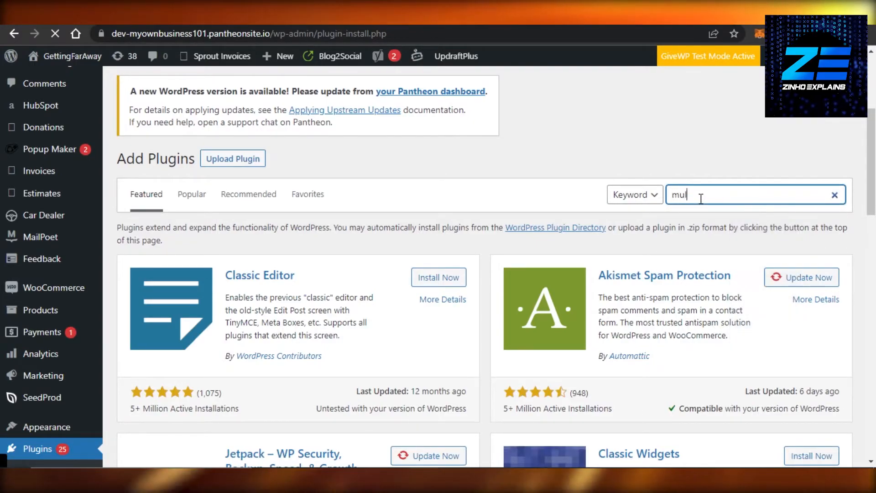
key("Return")
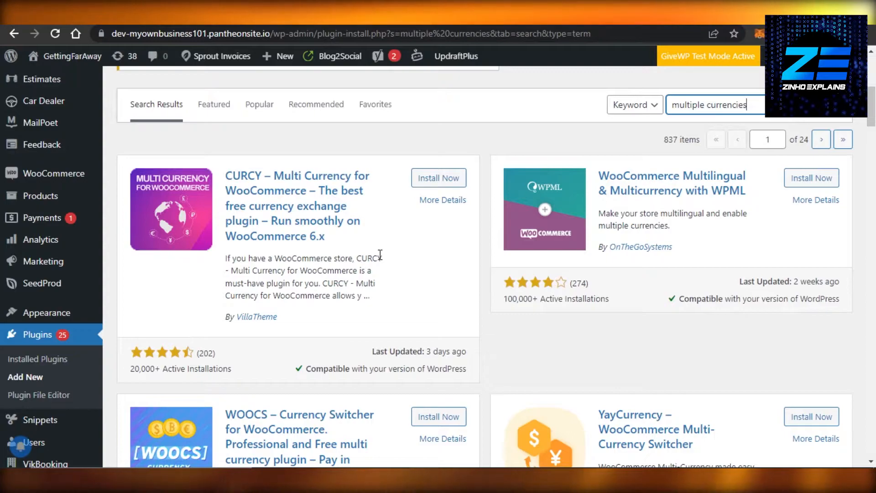
mouse_move(308, 211)
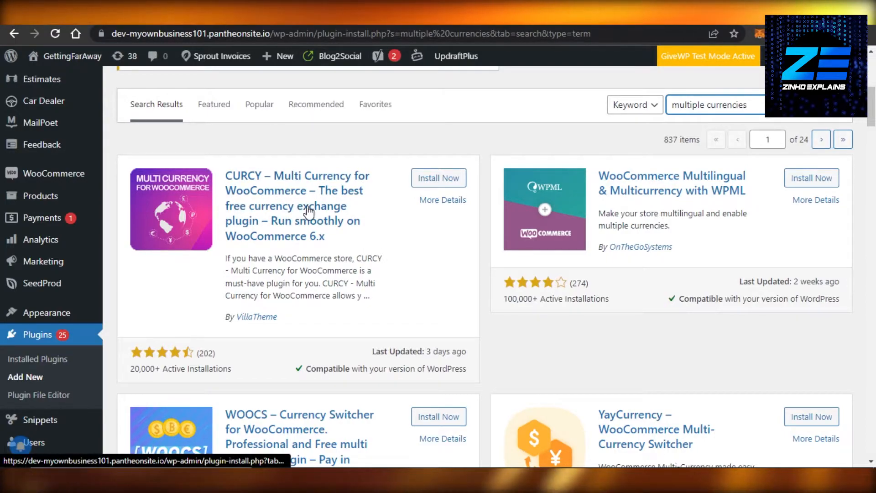
mouse_move(552, 257)
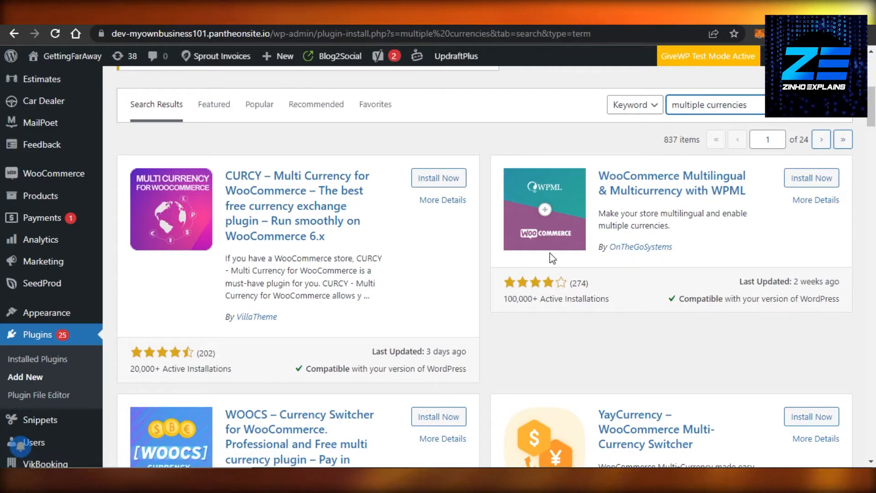
mouse_move(508, 234)
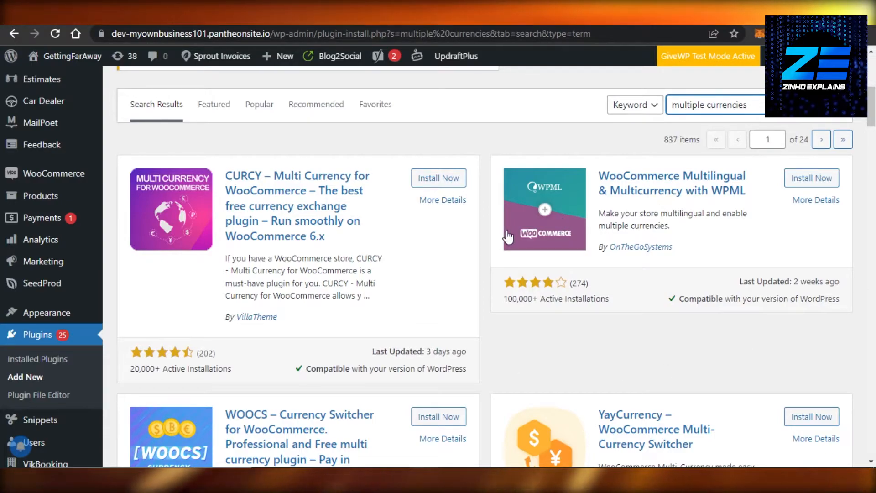
mouse_move(134, 388)
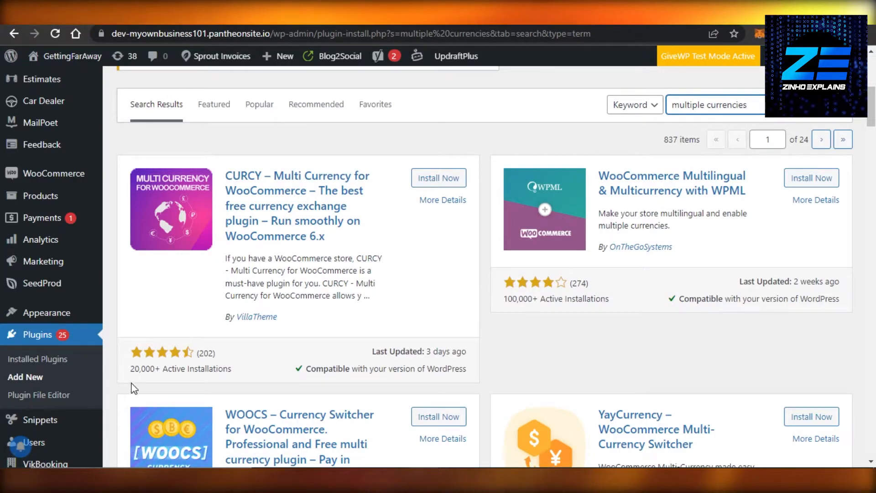
mouse_move(207, 380)
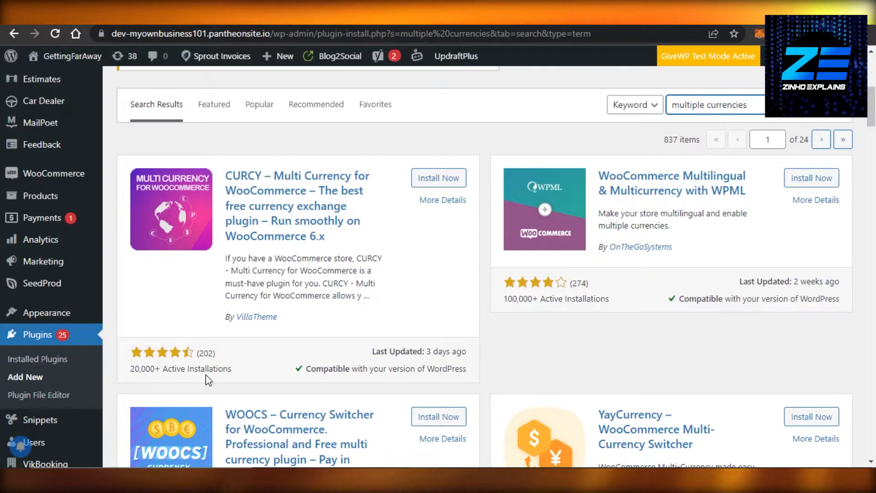
mouse_move(161, 389)
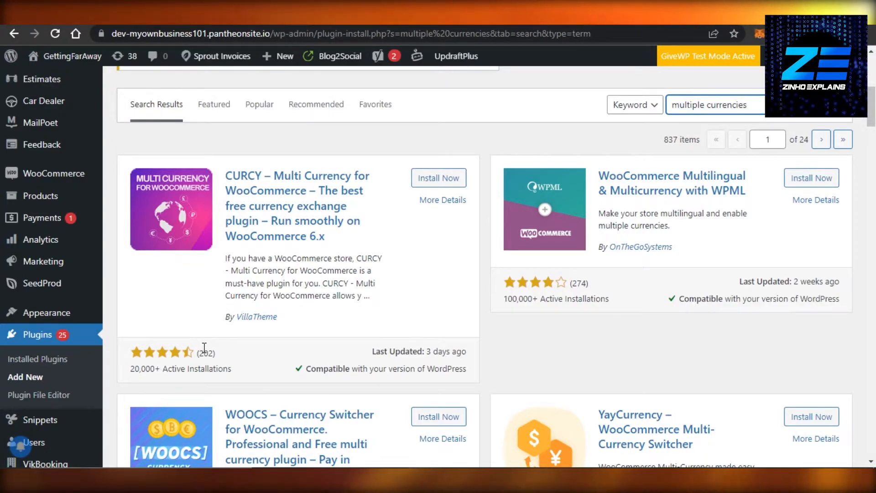
mouse_move(430, 234)
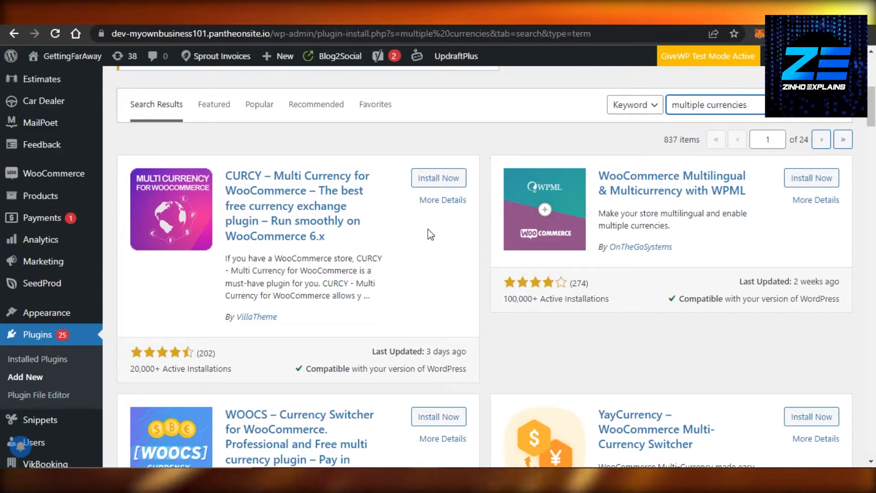
Install the CURCY – Multi Currency plugin and activate it.
left_click(439, 177)
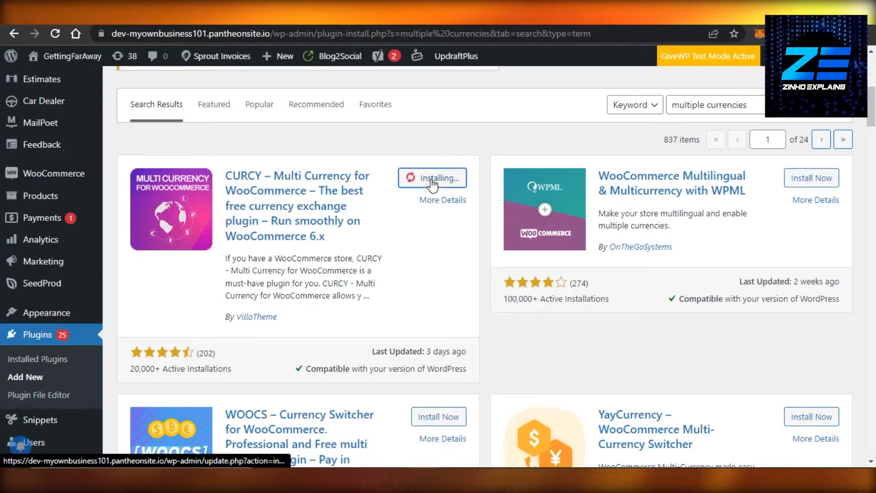
mouse_move(411, 198)
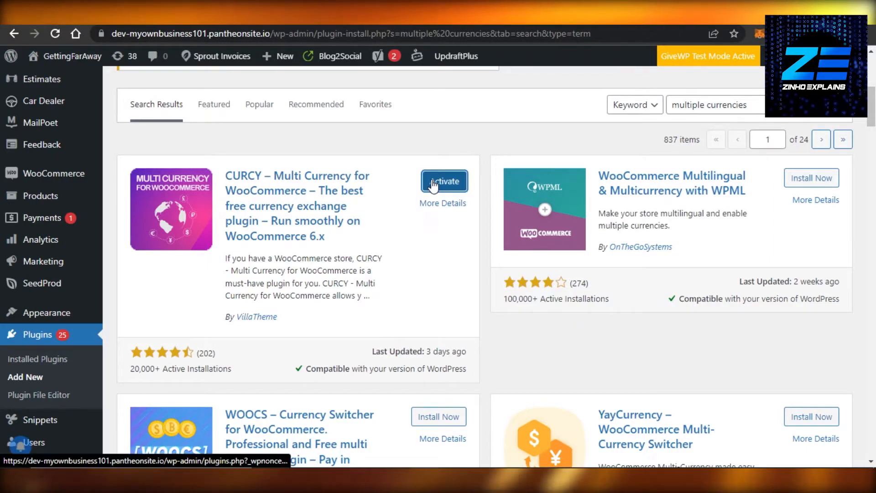
left_click(443, 180)
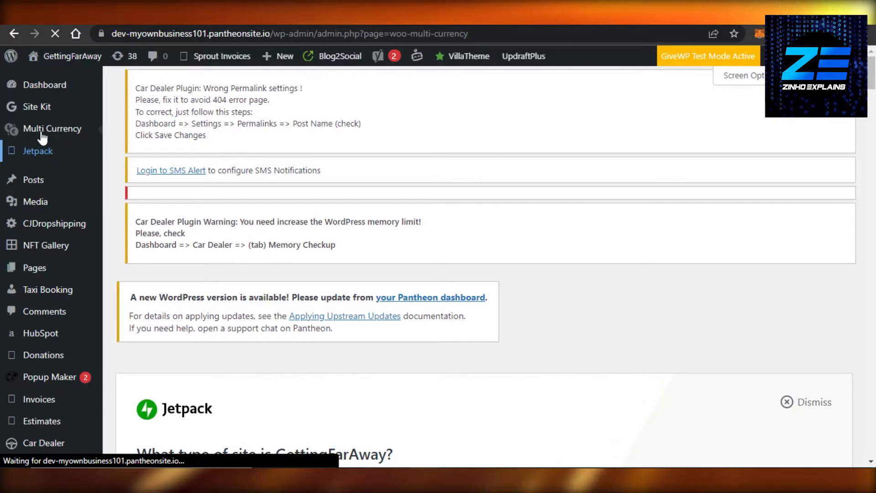
Enable multi-currency in CURCY's General settings and reach the Currency Options list.
left_click(52, 128)
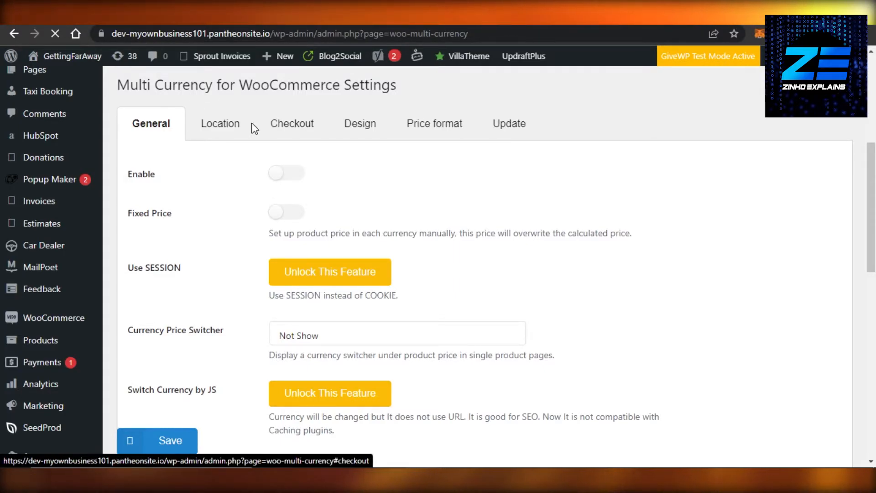
left_click(286, 172)
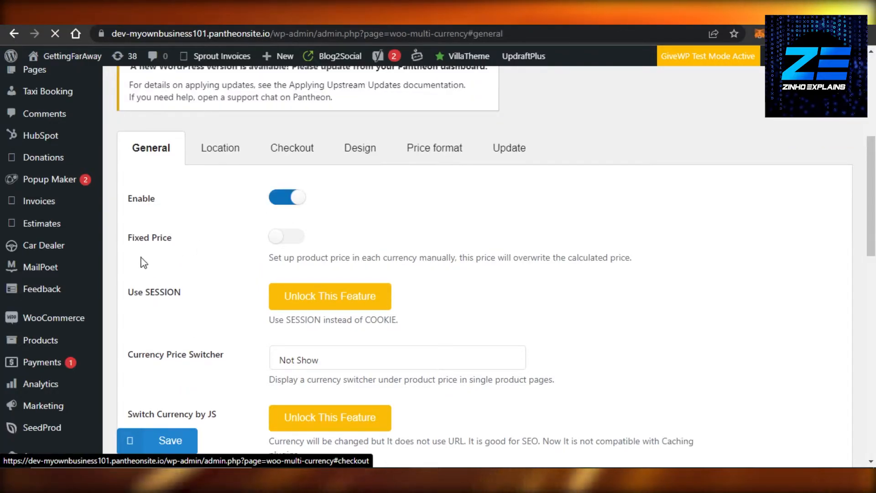
scroll("down", 3)
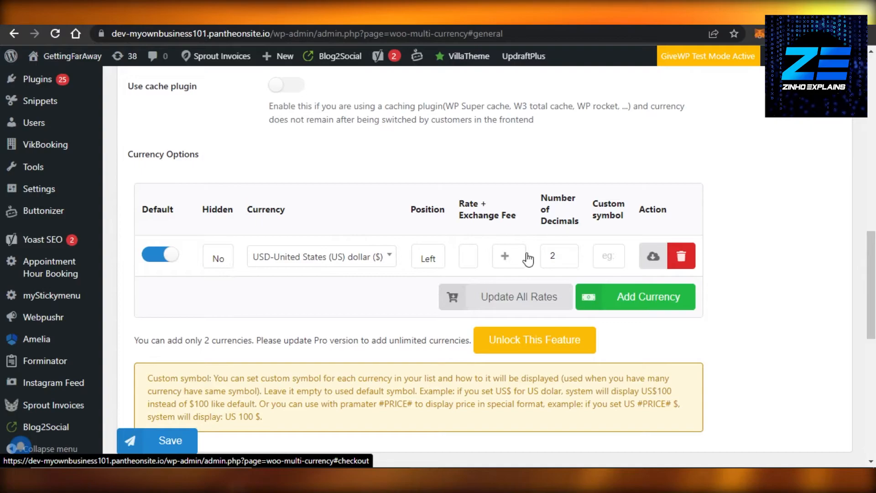
Add a GBP currency row, briefly making it default, then restore USD as default.
left_click(635, 297)
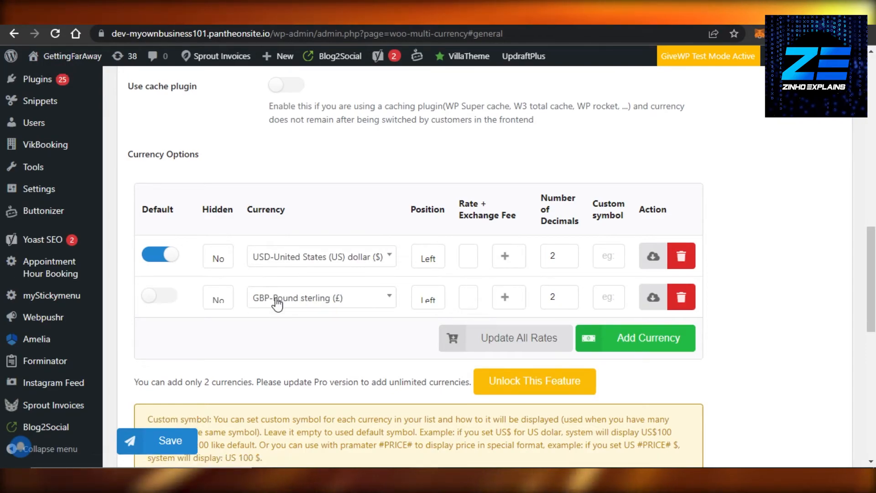
left_click(160, 297)
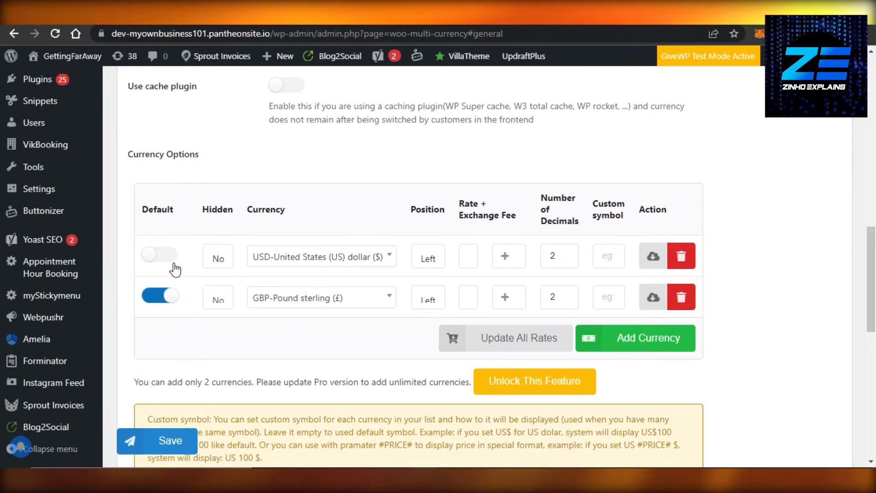
left_click(160, 255)
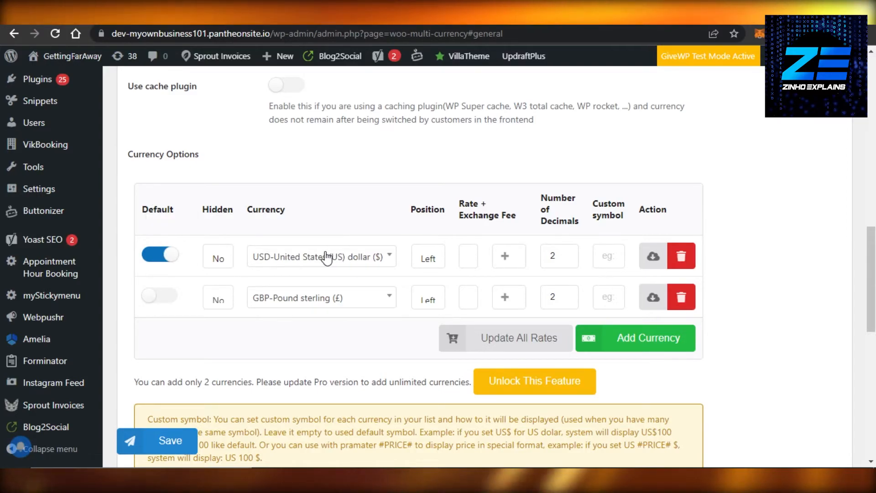
mouse_move(489, 340)
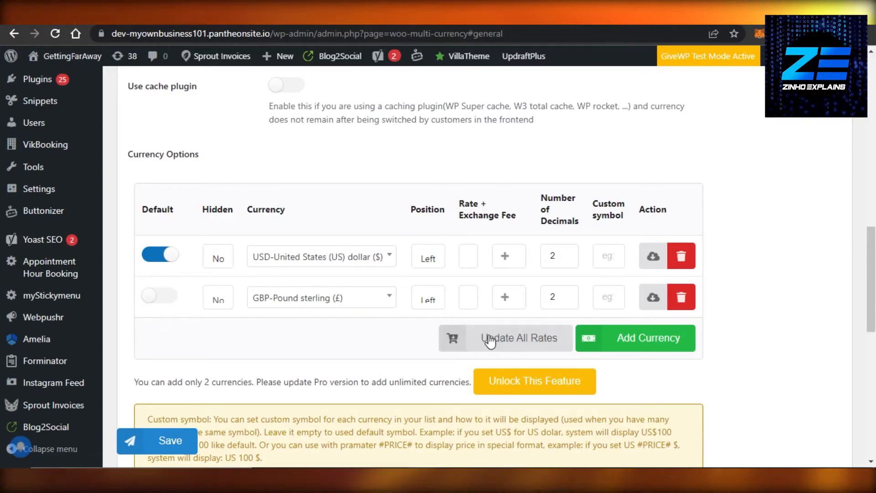
Request Update All Rates and dismiss the Premium-required alert.
left_click(518, 337)
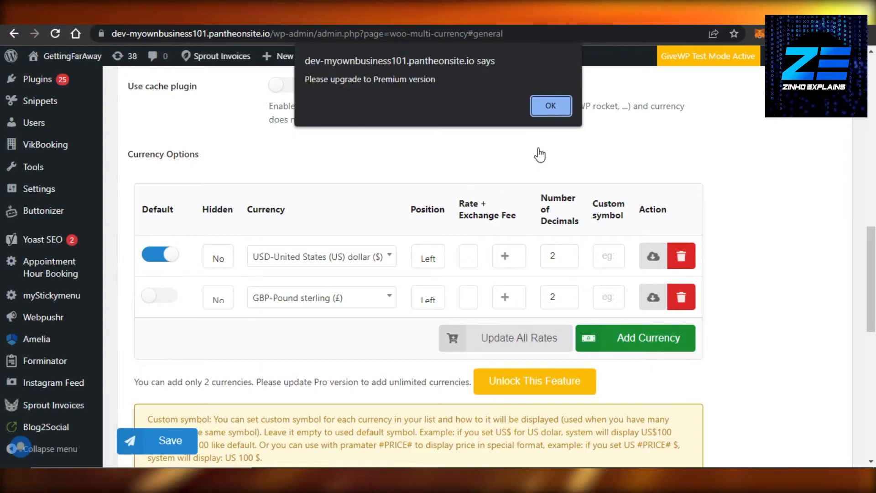
left_click(550, 106)
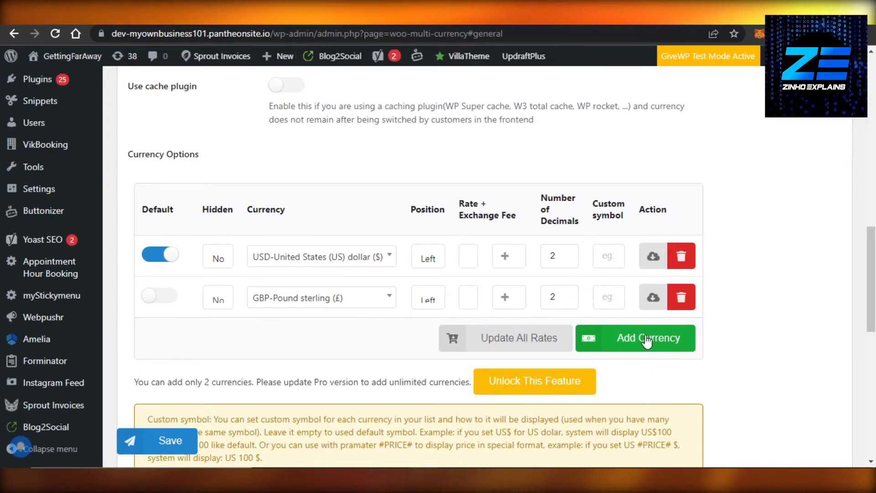
mouse_move(268, 231)
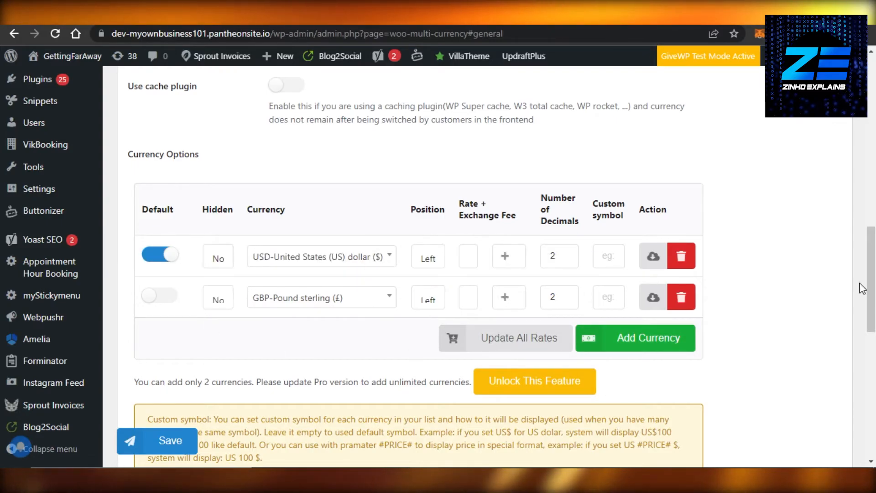
scroll("up", 3)
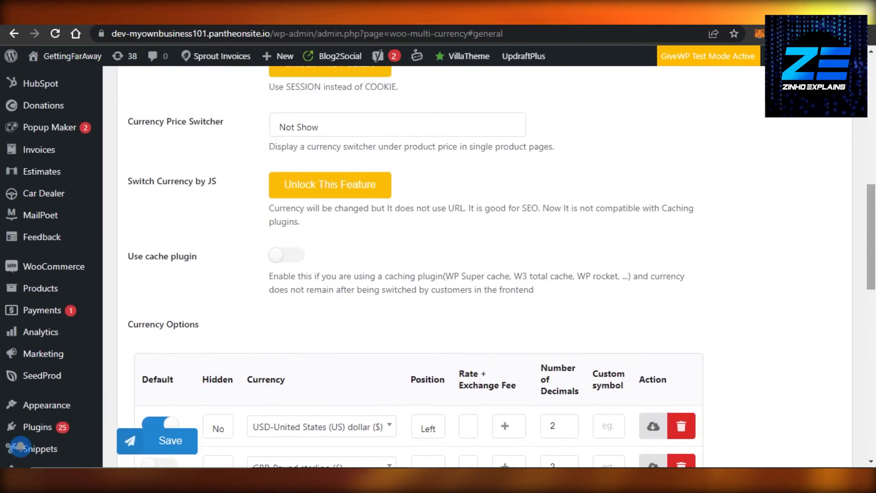
scroll("up", 3)
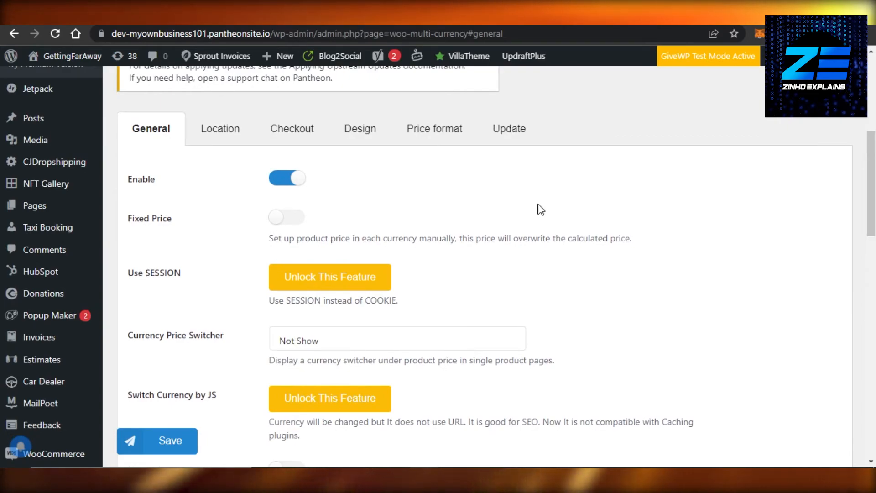
scroll("down", 3)
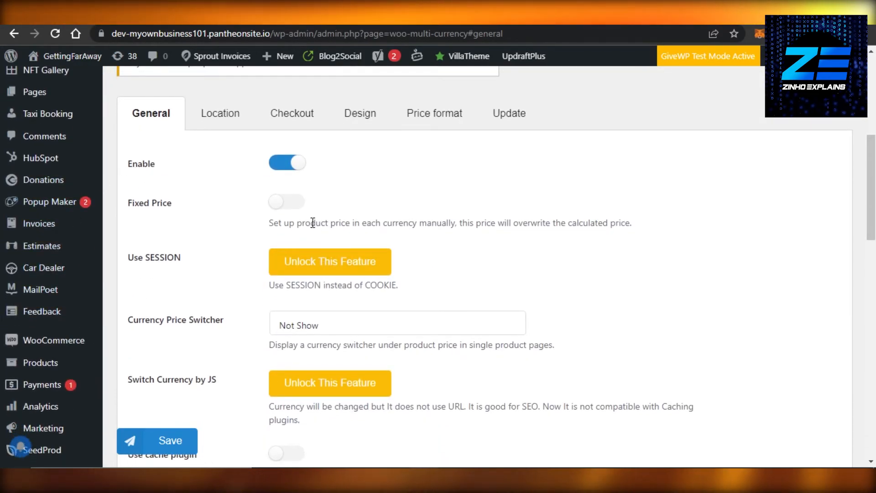
scroll("down", 3)
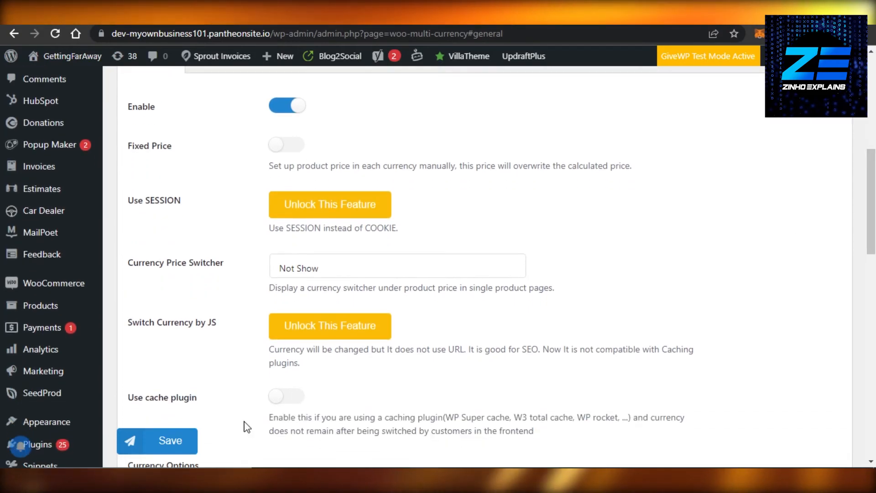